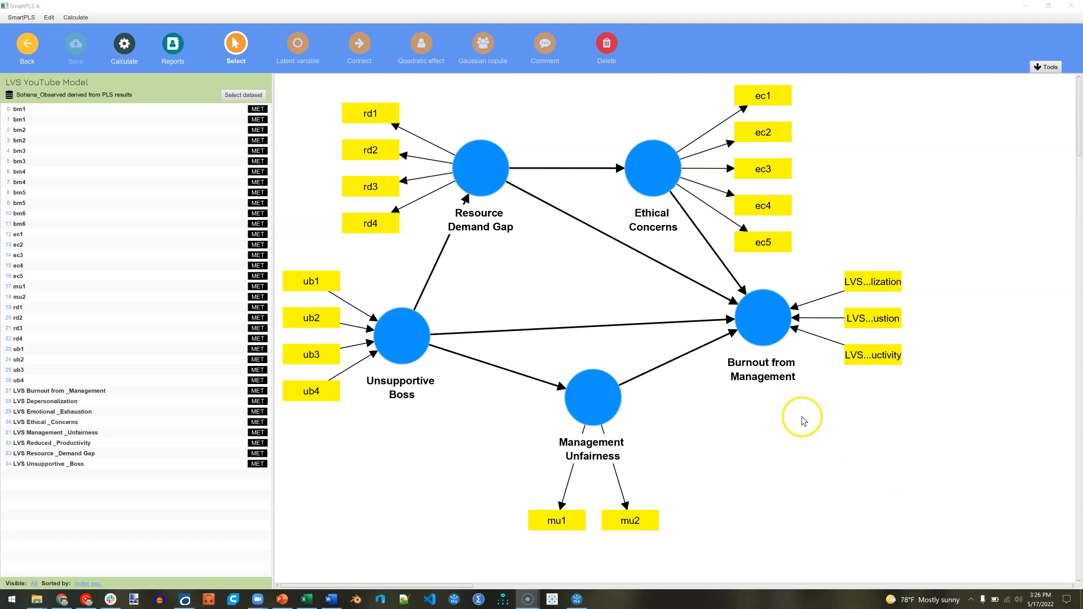
Step: Configure IPMA with target Burnout from Management and 'All predecessors of the selected target construct'
left_click(761, 318)
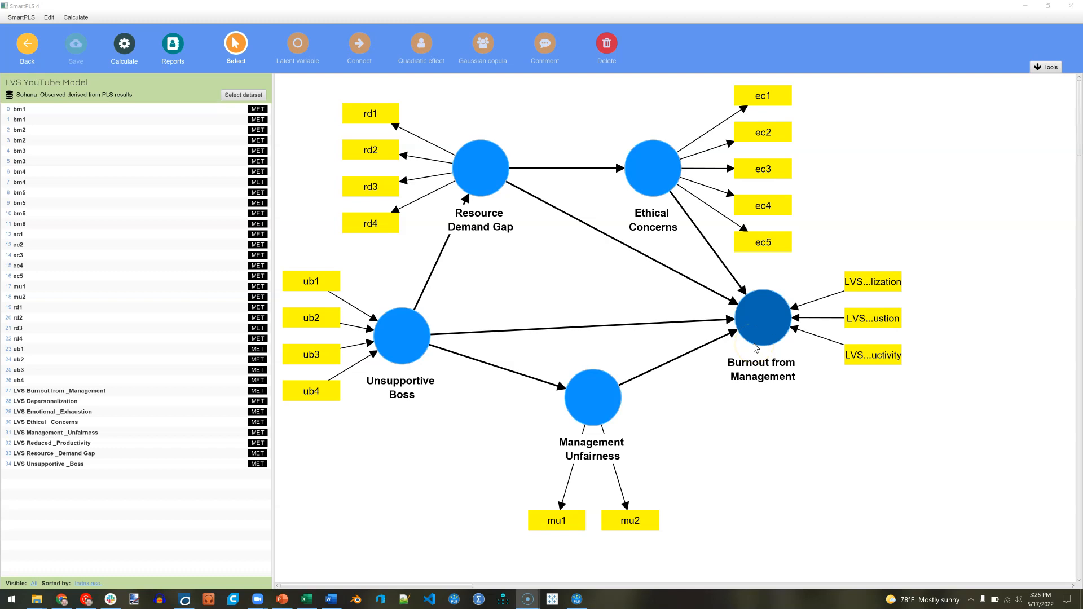
left_click(760, 338)
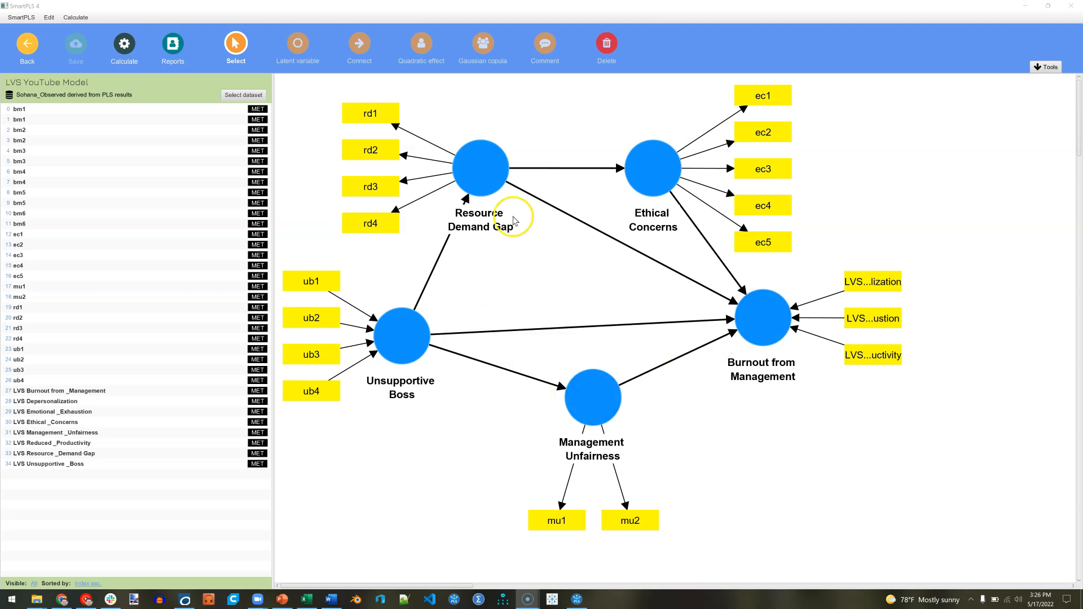
left_click(591, 397)
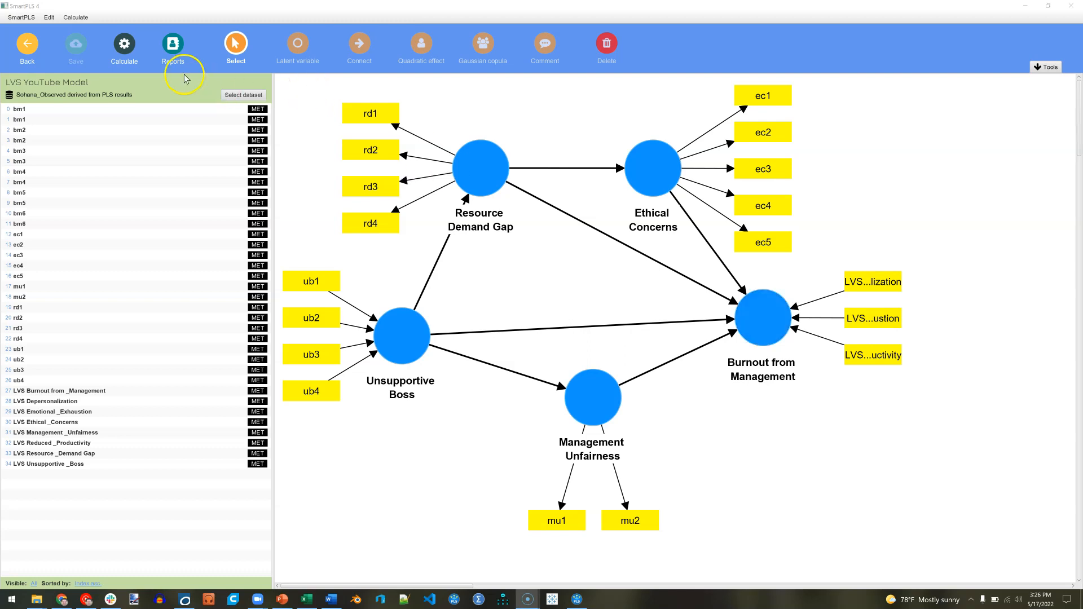
left_click(123, 43)
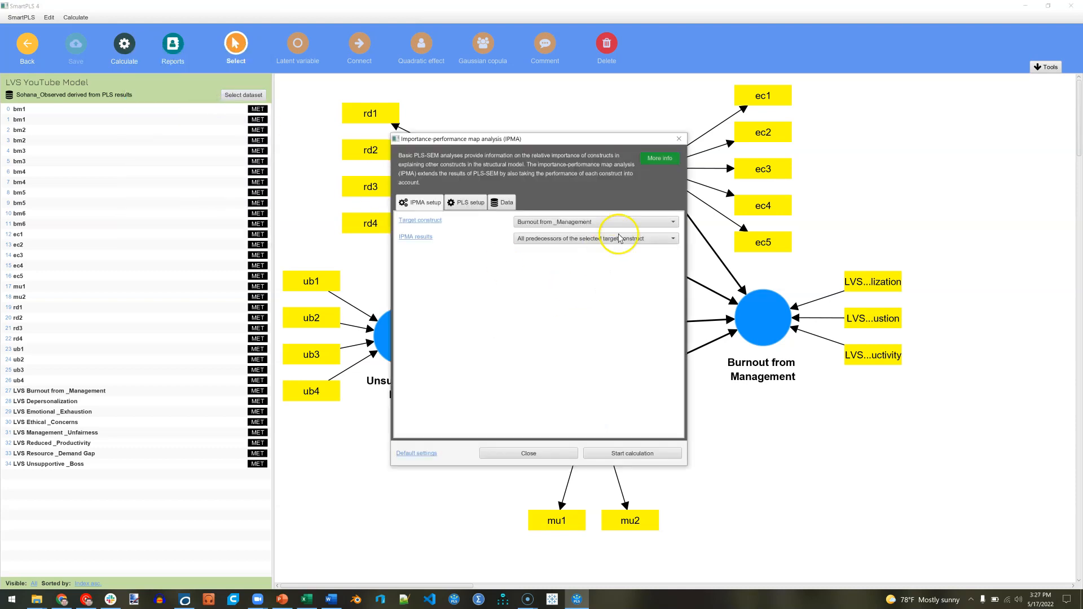
left_click(594, 222)
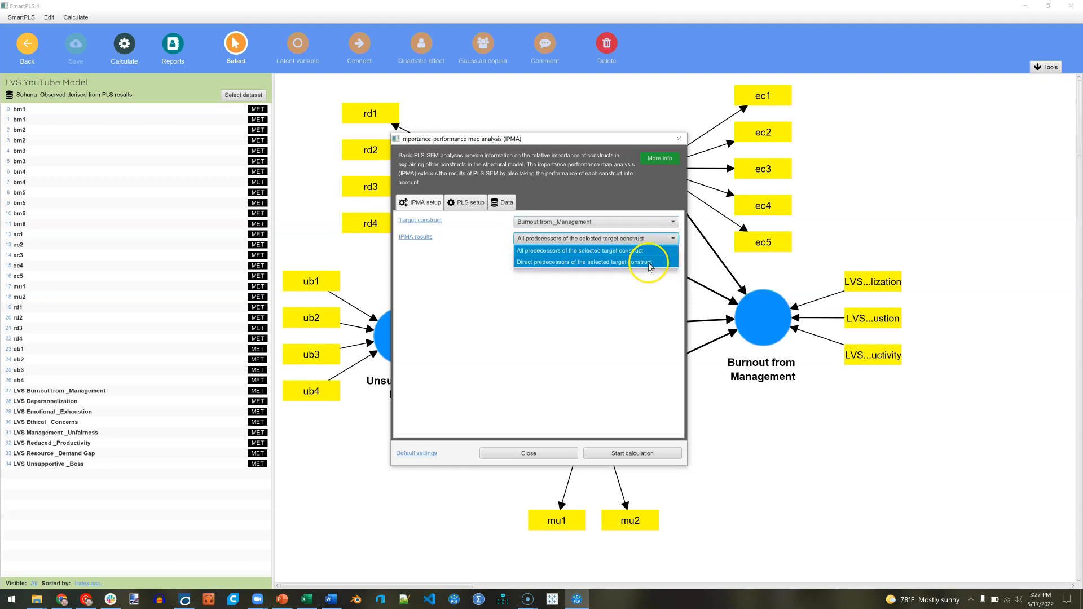
mouse_move(648, 250)
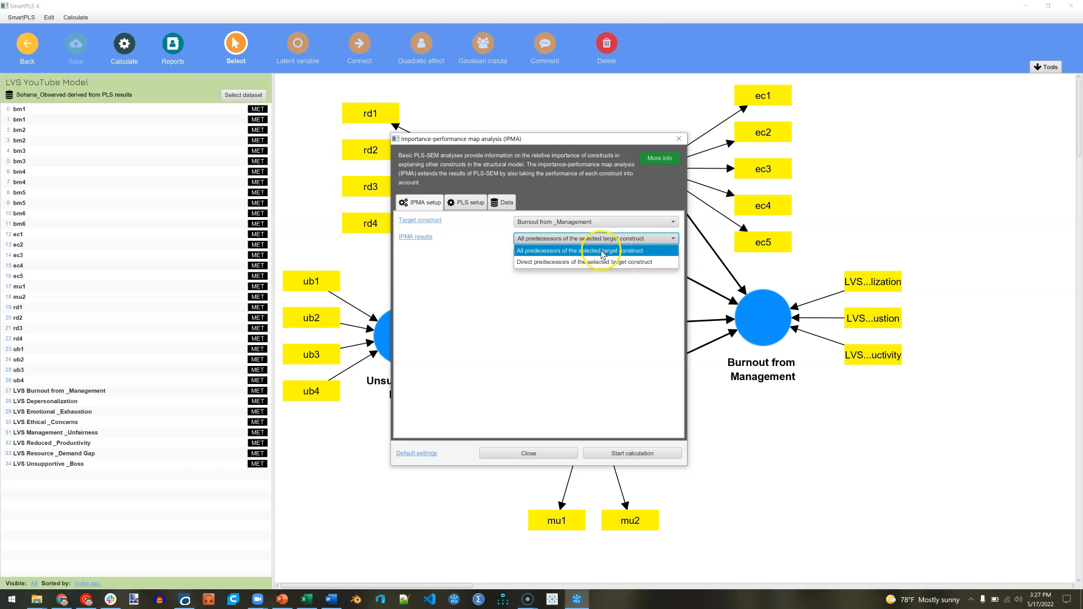
left_click(594, 251)
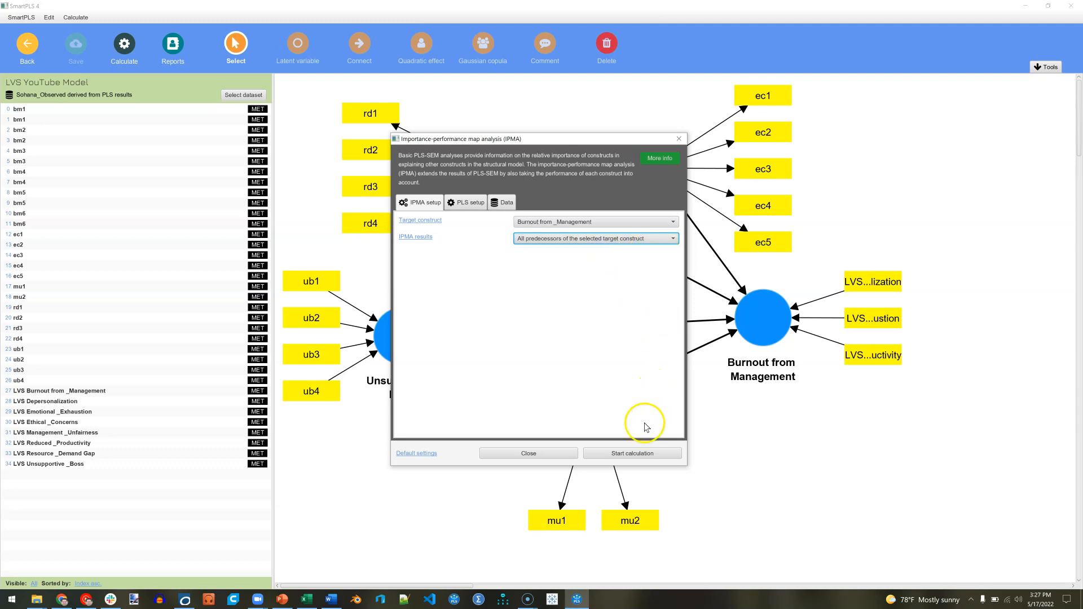
left_click(630, 453)
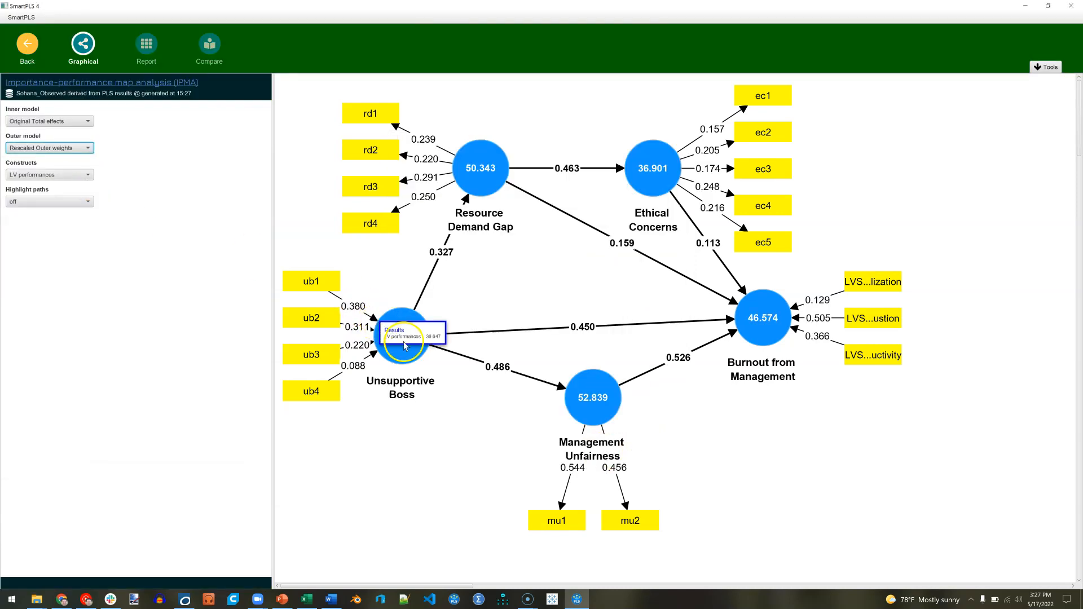
mouse_move(480, 176)
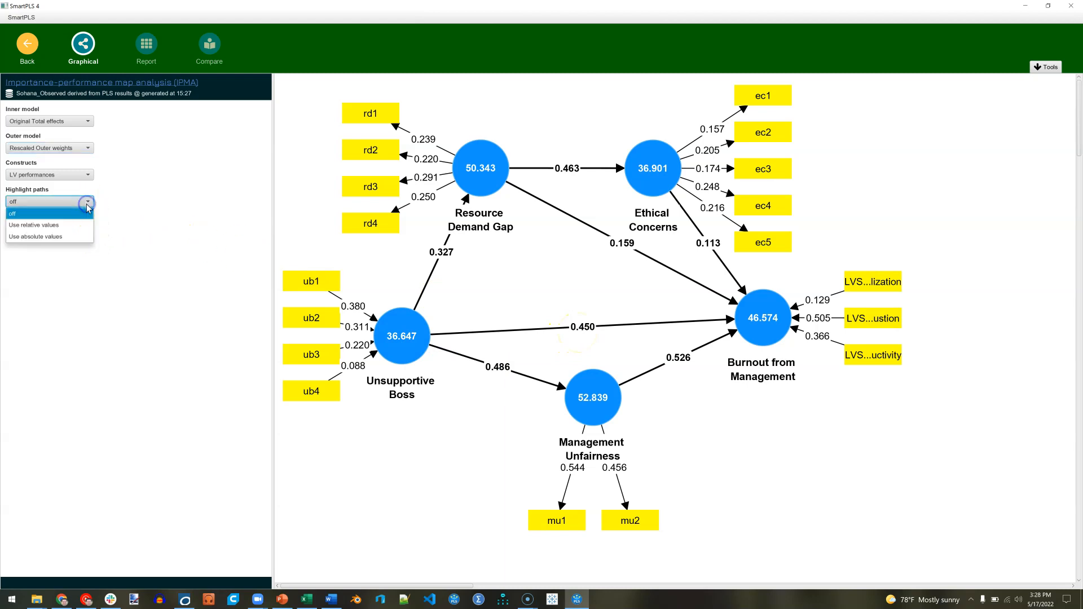
Step: Set the model's Highlight paths option to 'Use absolute values'
left_click(35, 237)
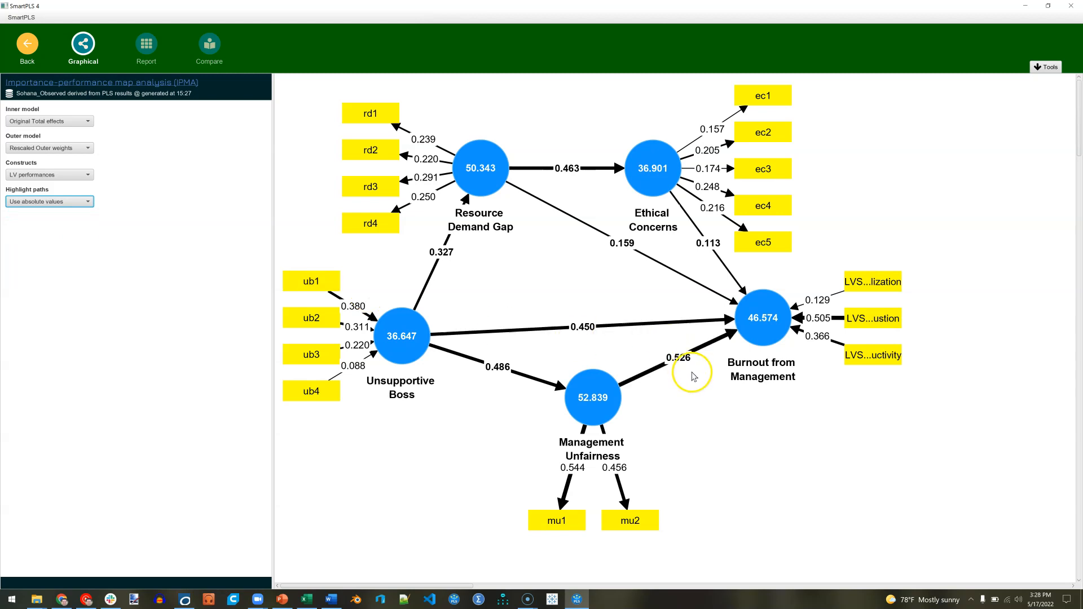
left_click(146, 46)
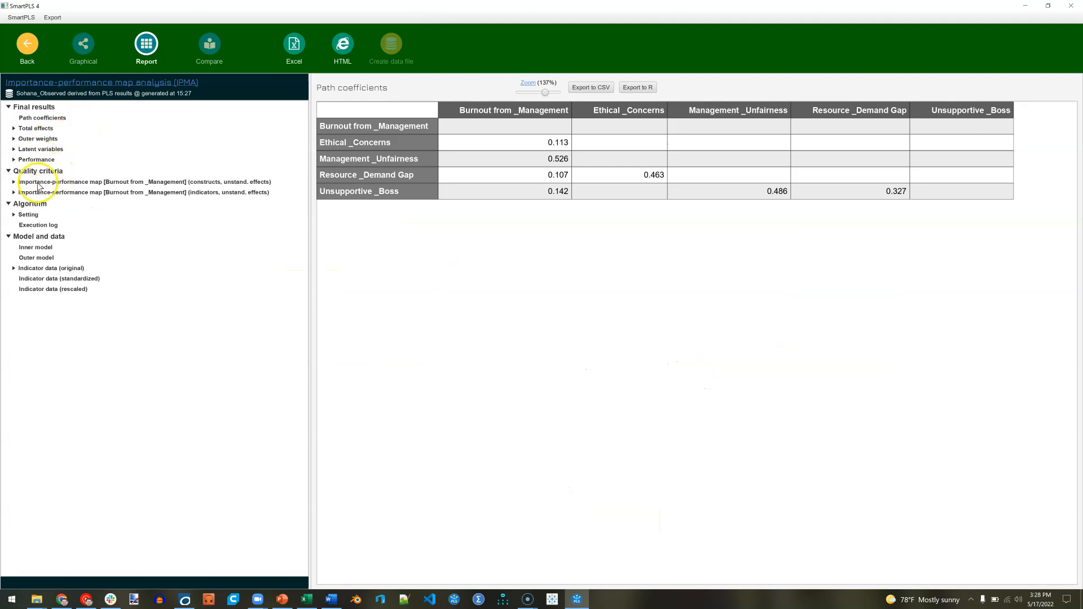
Step: Select Importance-performance map under Quality criteria for the constructs
left_click(13, 181)
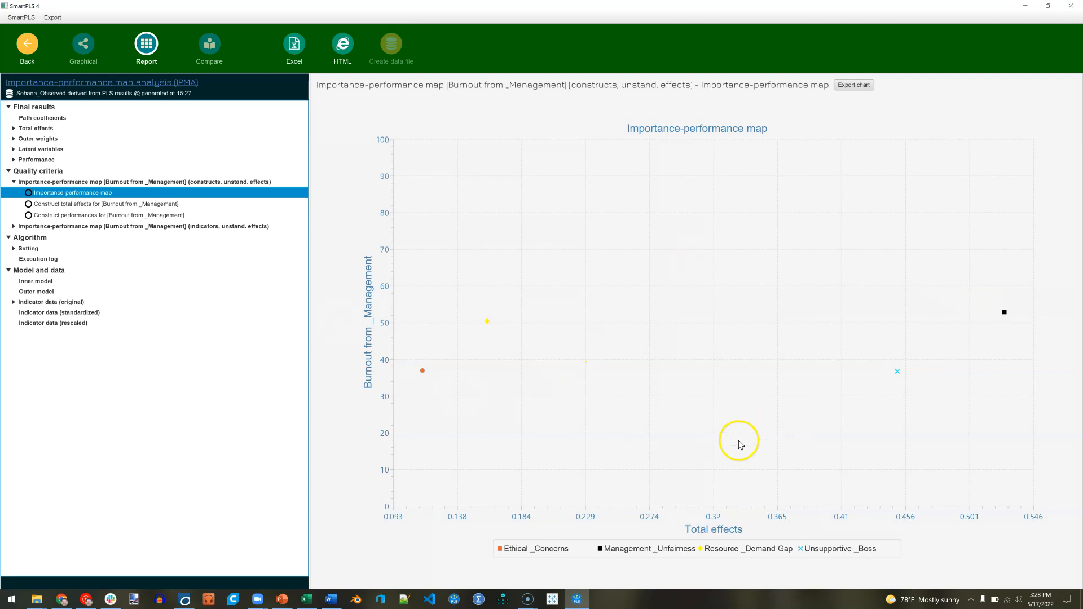
mouse_move(667, 528)
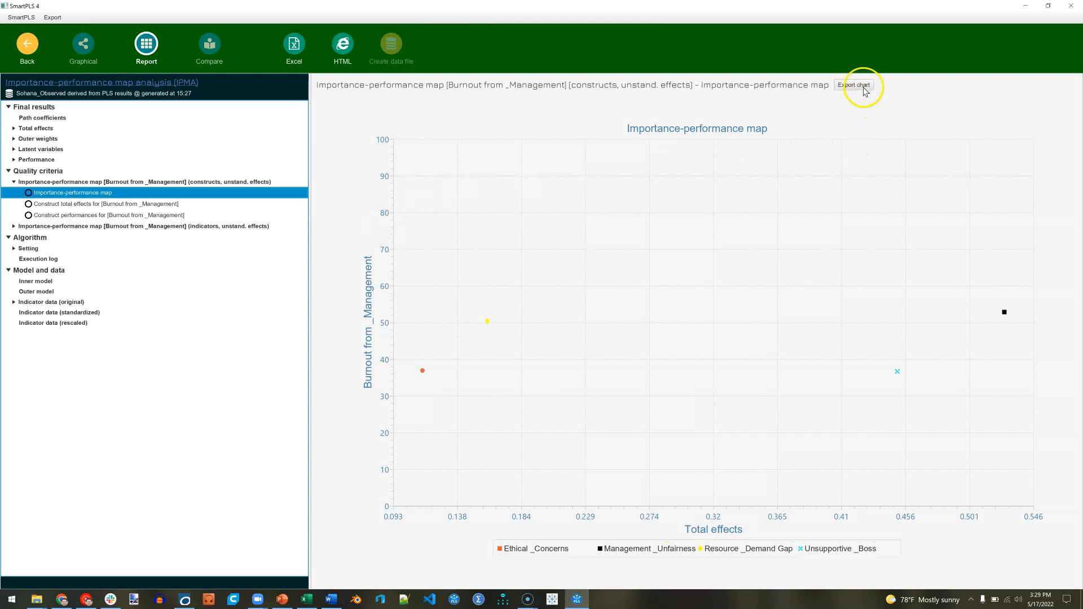
Step: Export the importance-performance map chart at the default 1024 × 768 size
left_click(853, 84)
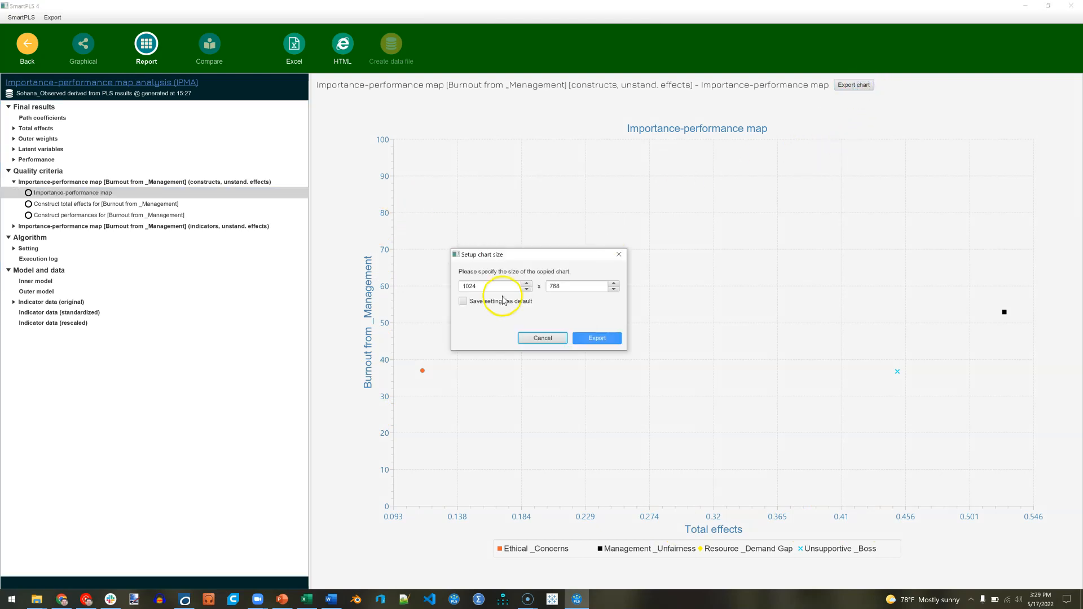
left_click(596, 338)
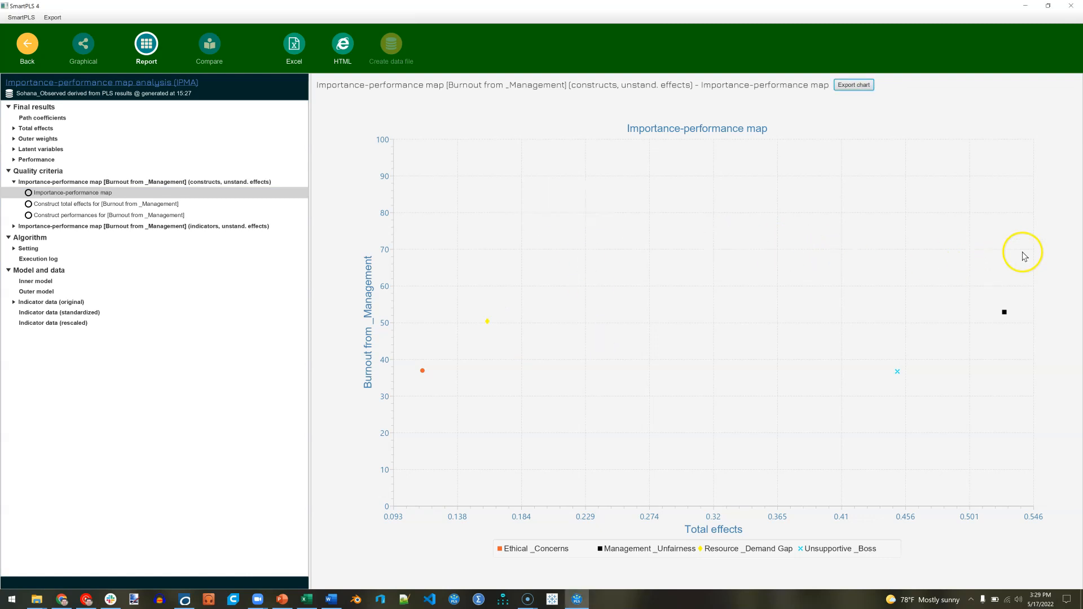
mouse_move(1062, 244)
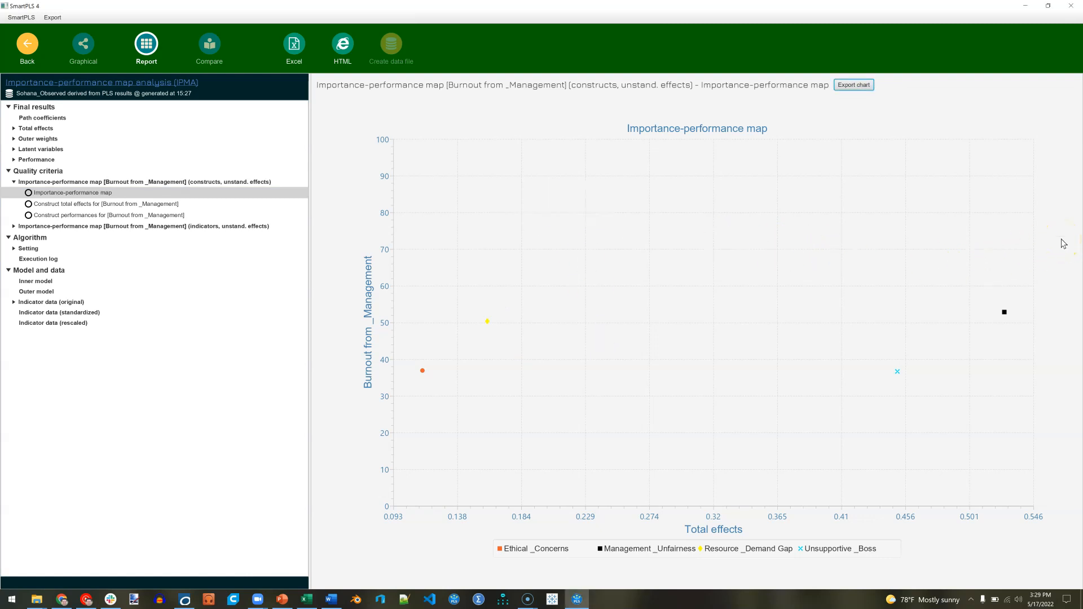
mouse_move(1042, 270)
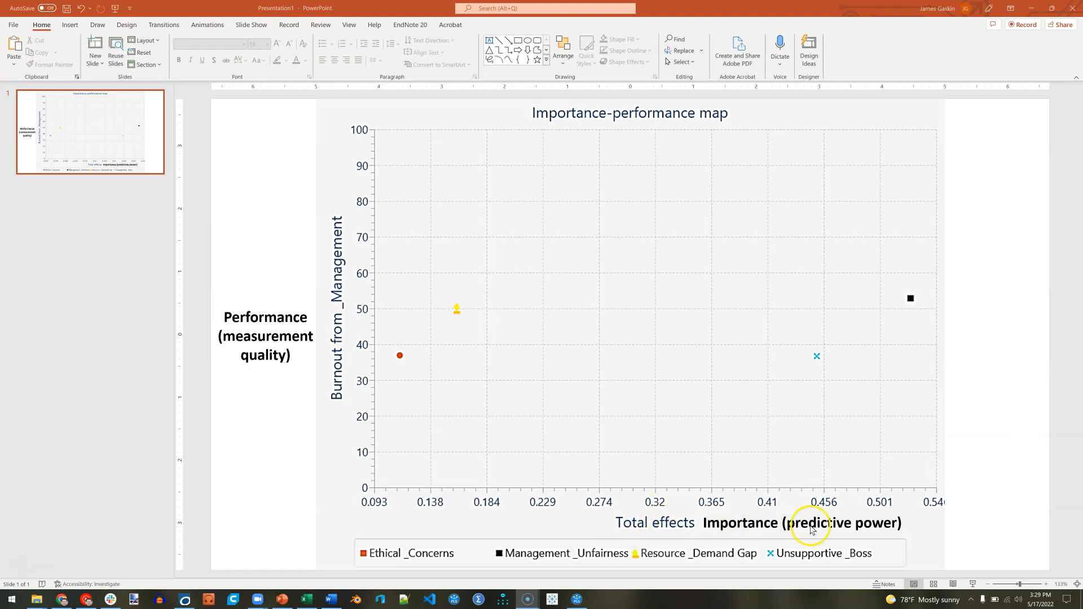
mouse_move(846, 532)
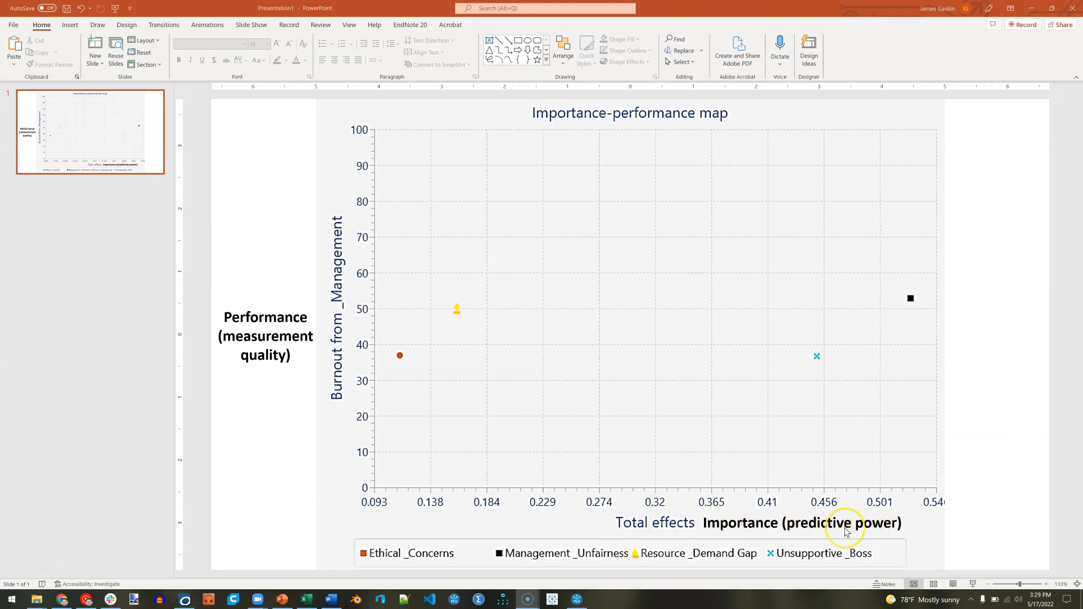
mouse_move(787, 520)
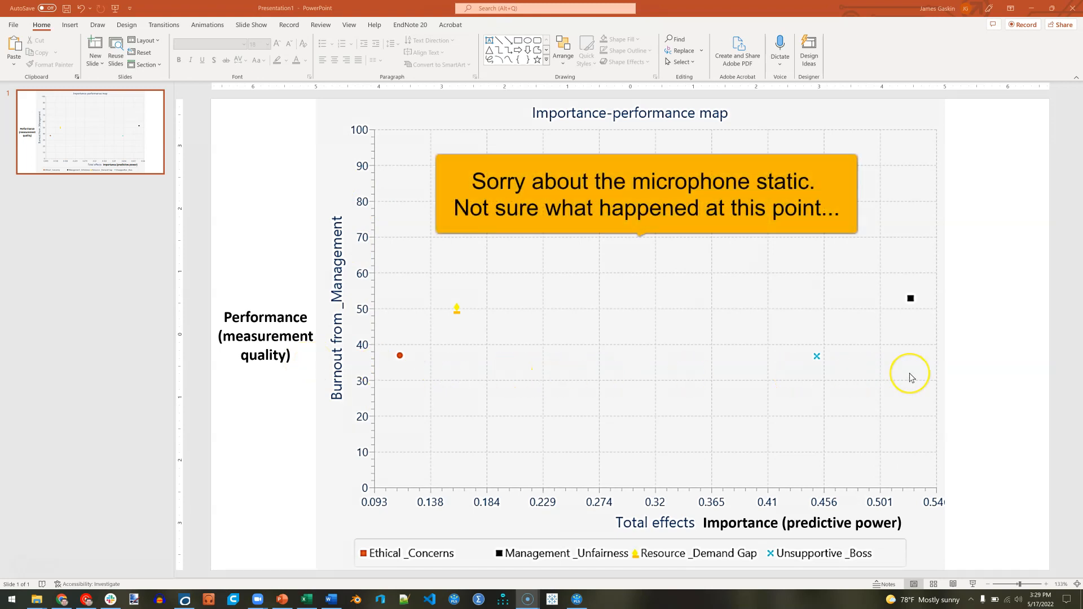
mouse_move(908, 169)
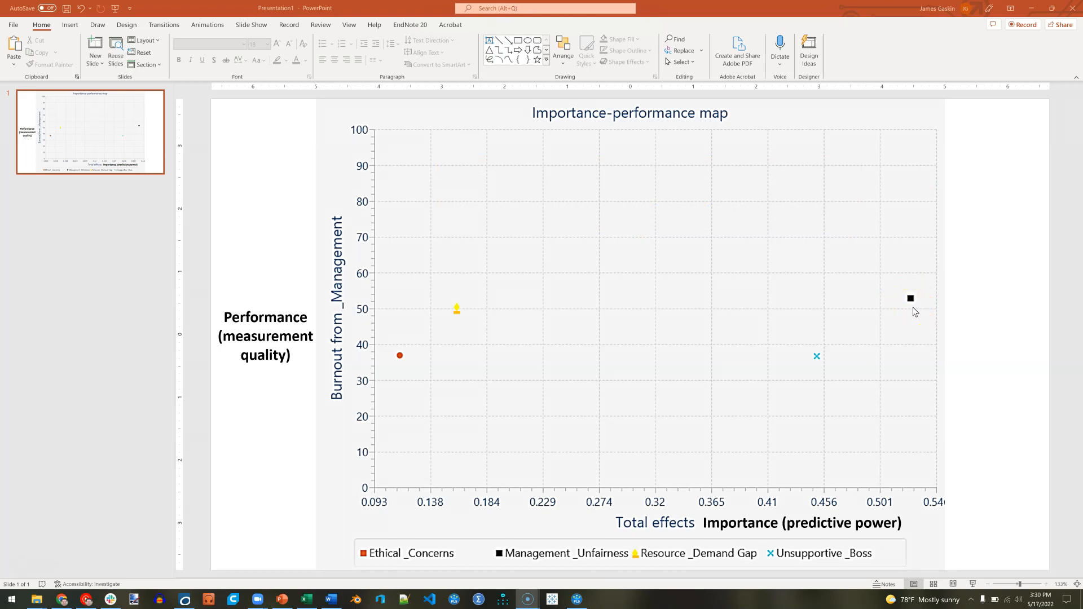
Step: Place the map on the slide with Performance (measurement quality) and Importance (predictive power) captions
left_click(913, 299)
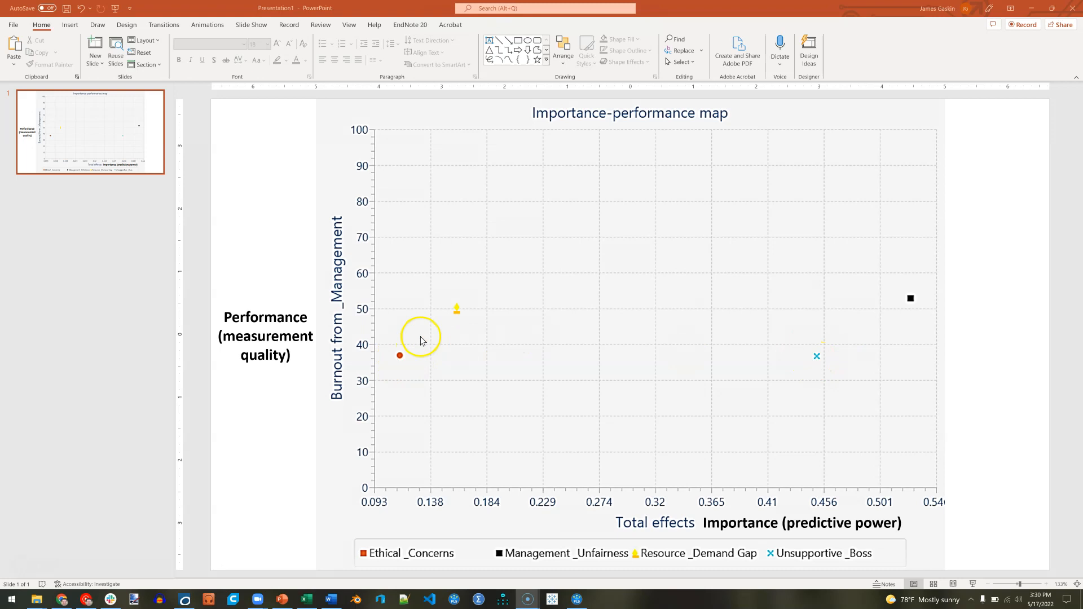
left_click_drag(419, 336, 435, 322)
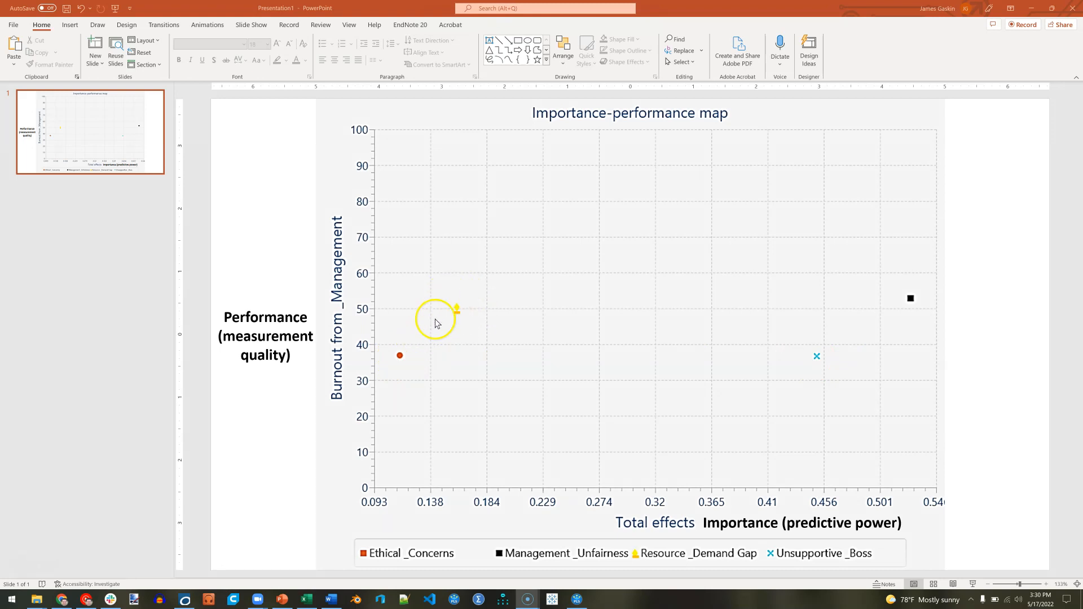